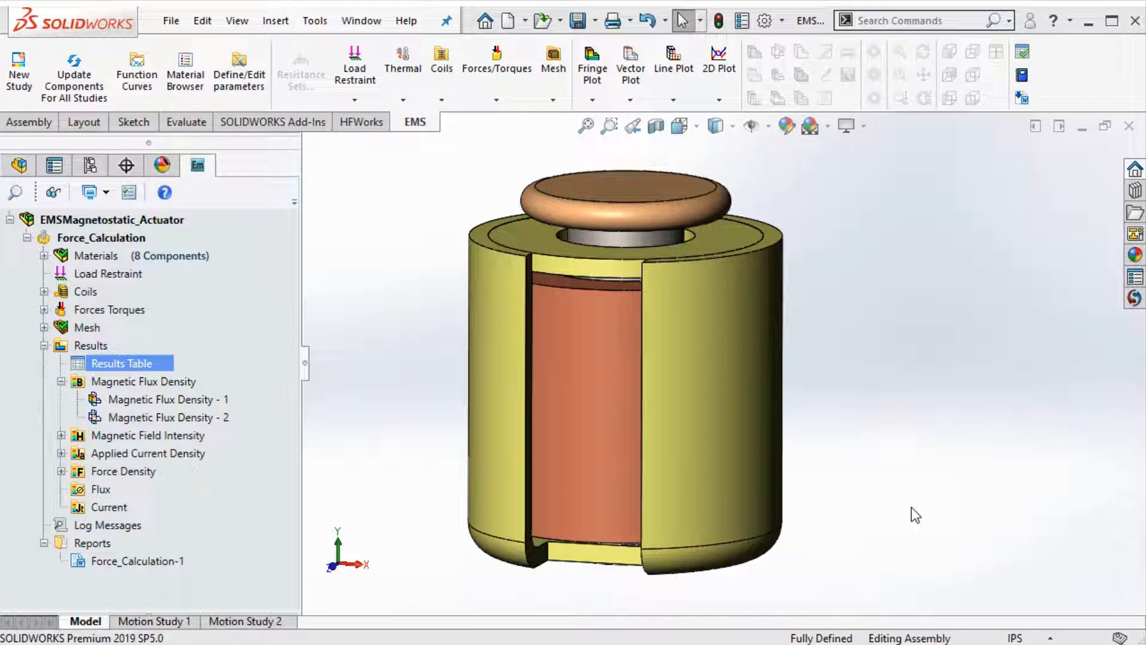
mouse_move(920, 524)
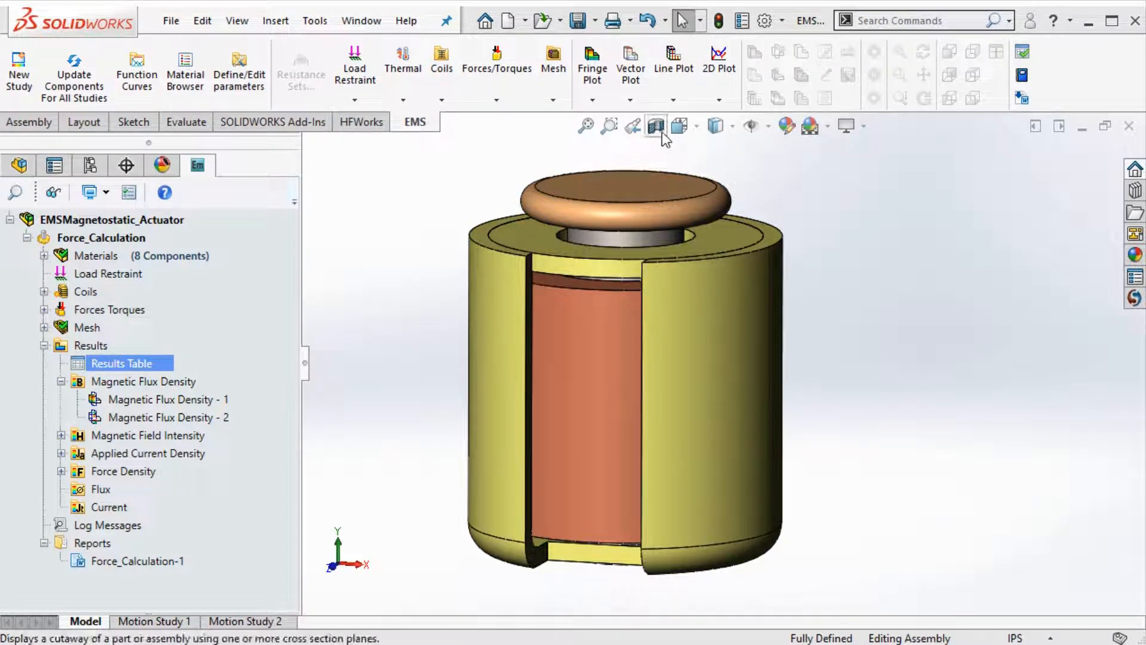
Apply a zonal section view on the Front plane to expose the actuator's coils and plunger.
left_click(656, 125)
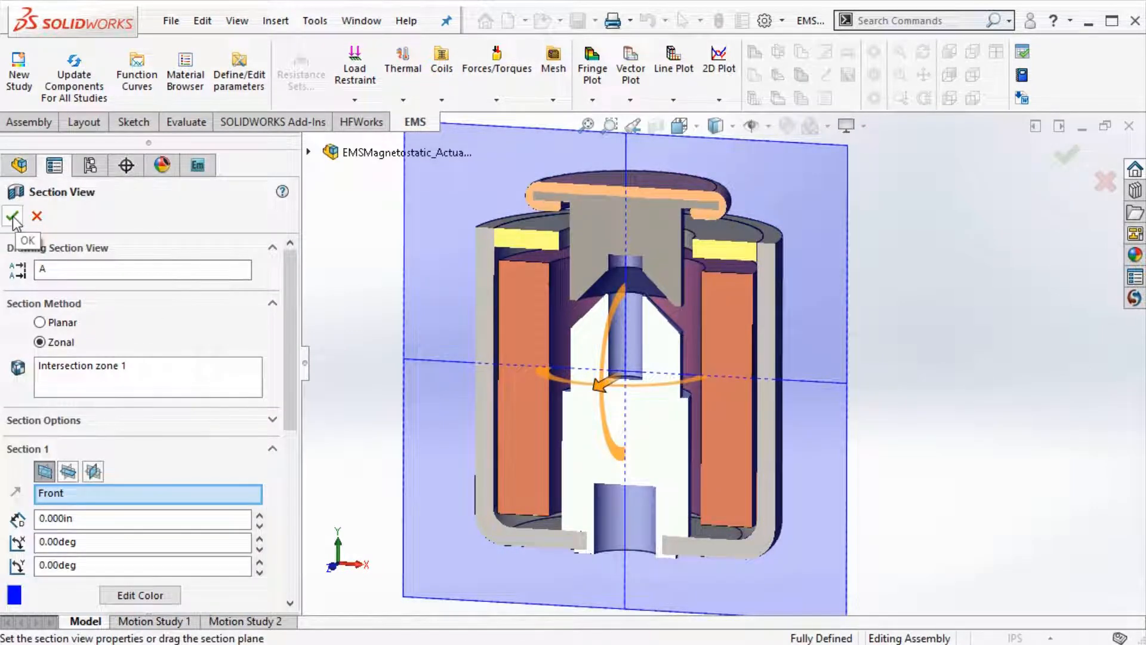
left_click(12, 217)
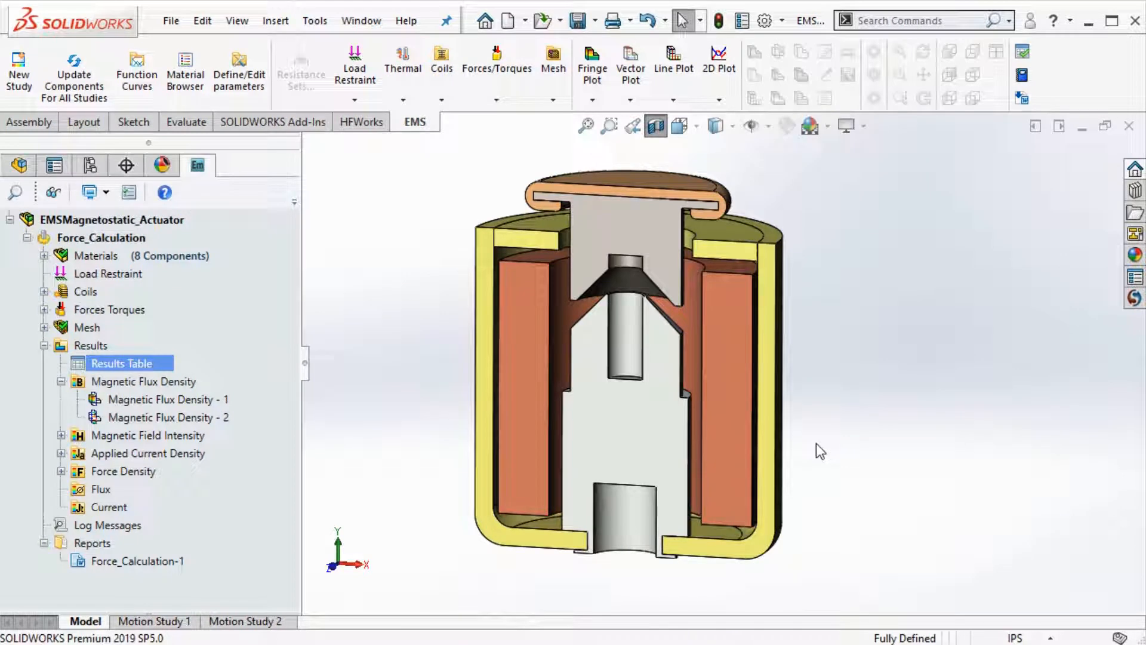
Reveal Force_Calculation's AISI 1020 and air materials and the 925-turn voltage-driven Wound Coil - 1.
left_click(101, 238)
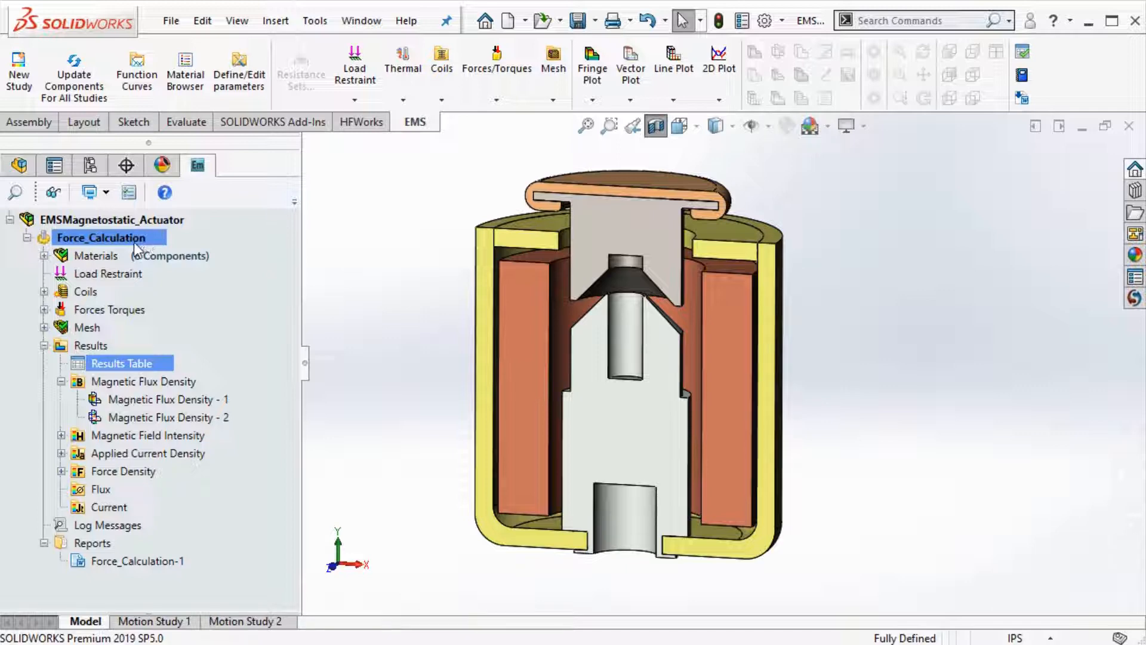
left_click(45, 256)
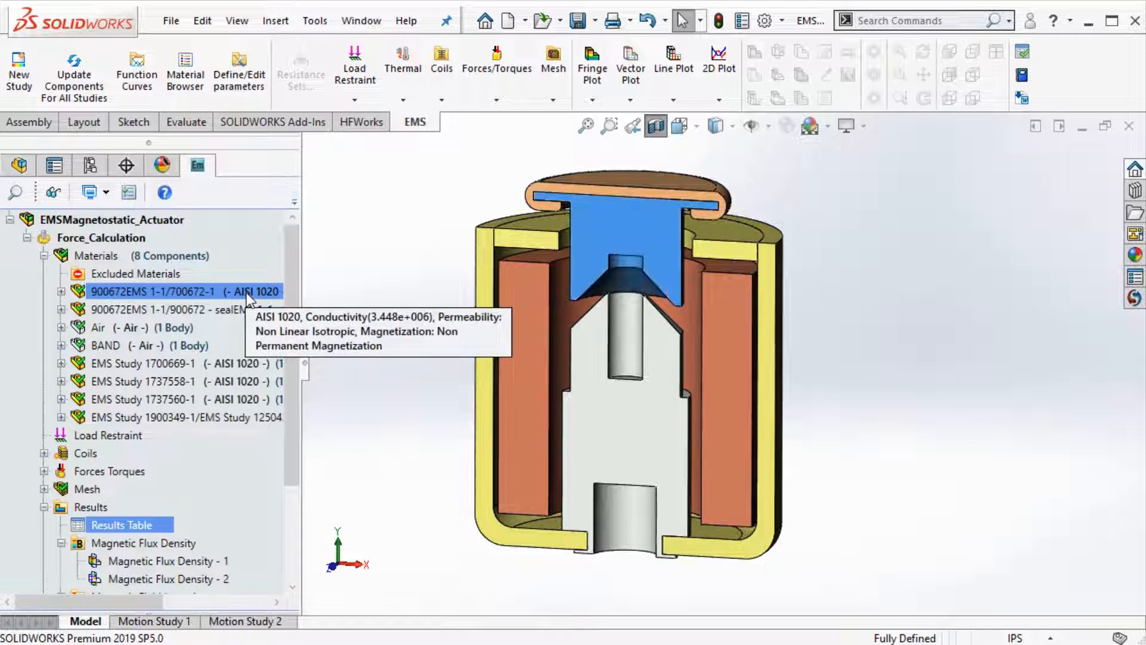
right_click(154, 291)
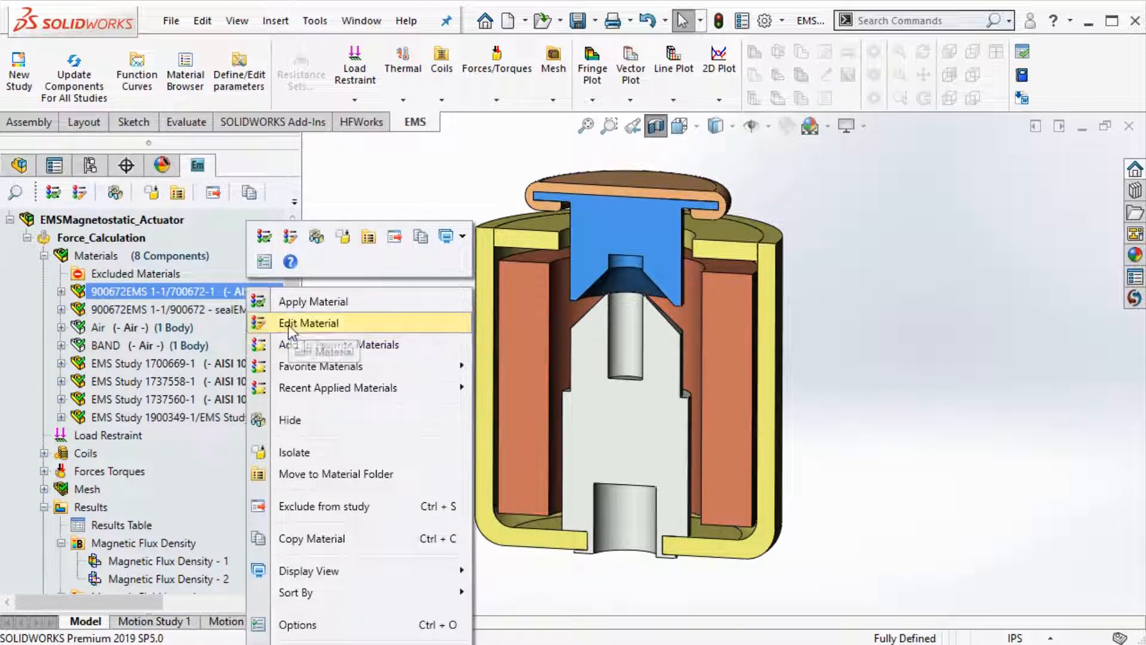
left_click(308, 323)
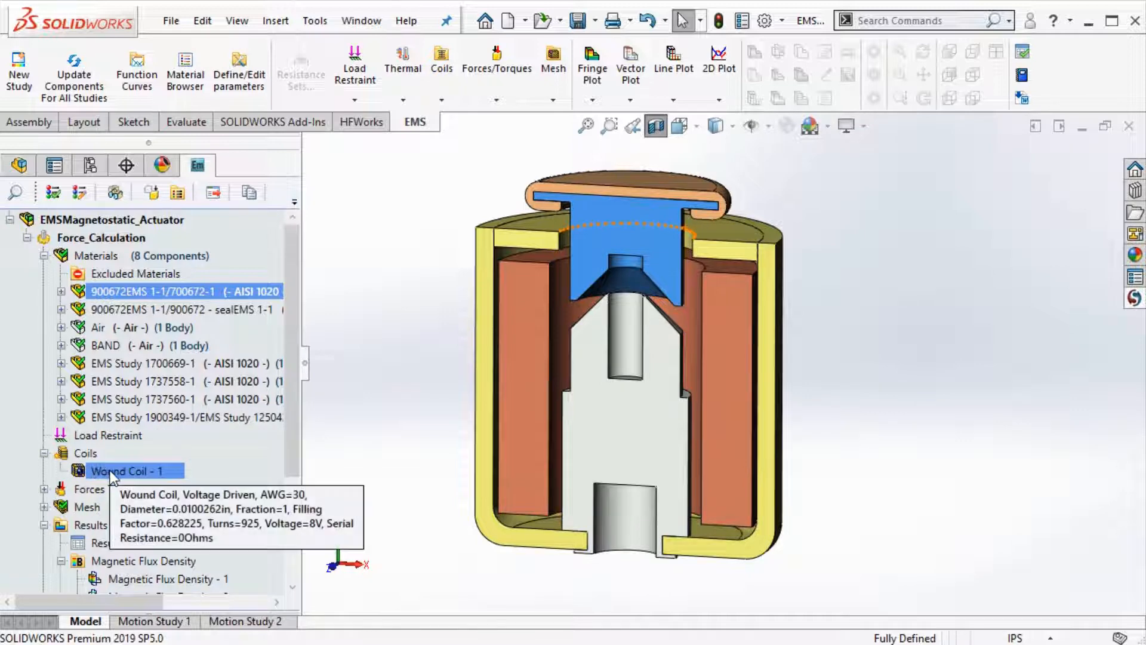
right_click(127, 470)
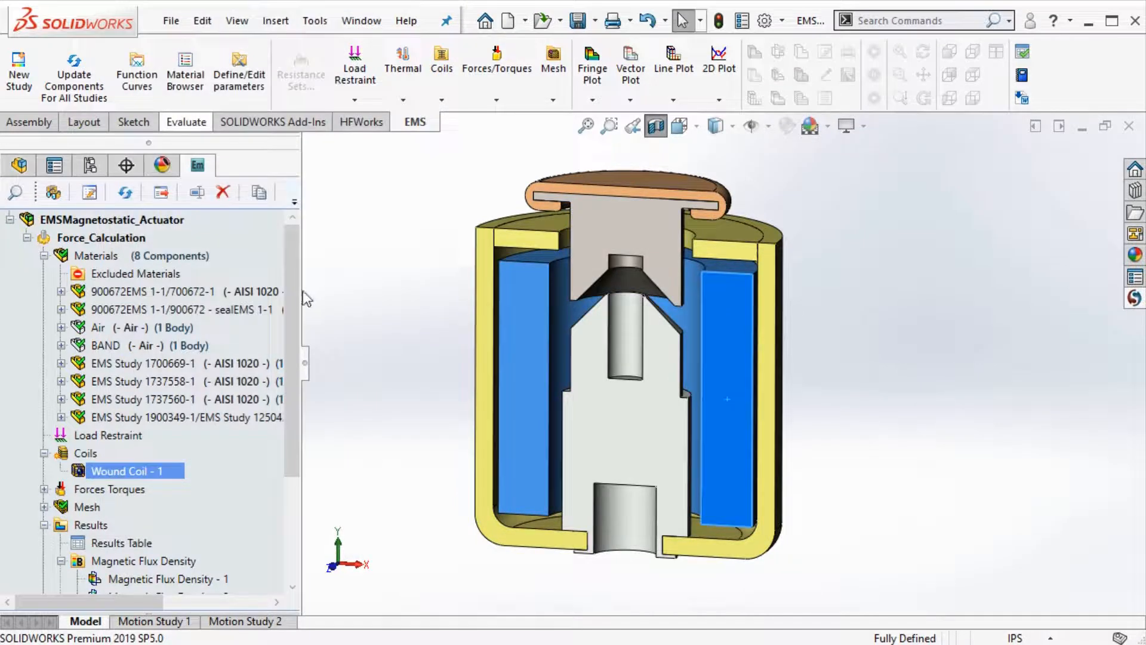
double_click(118, 470)
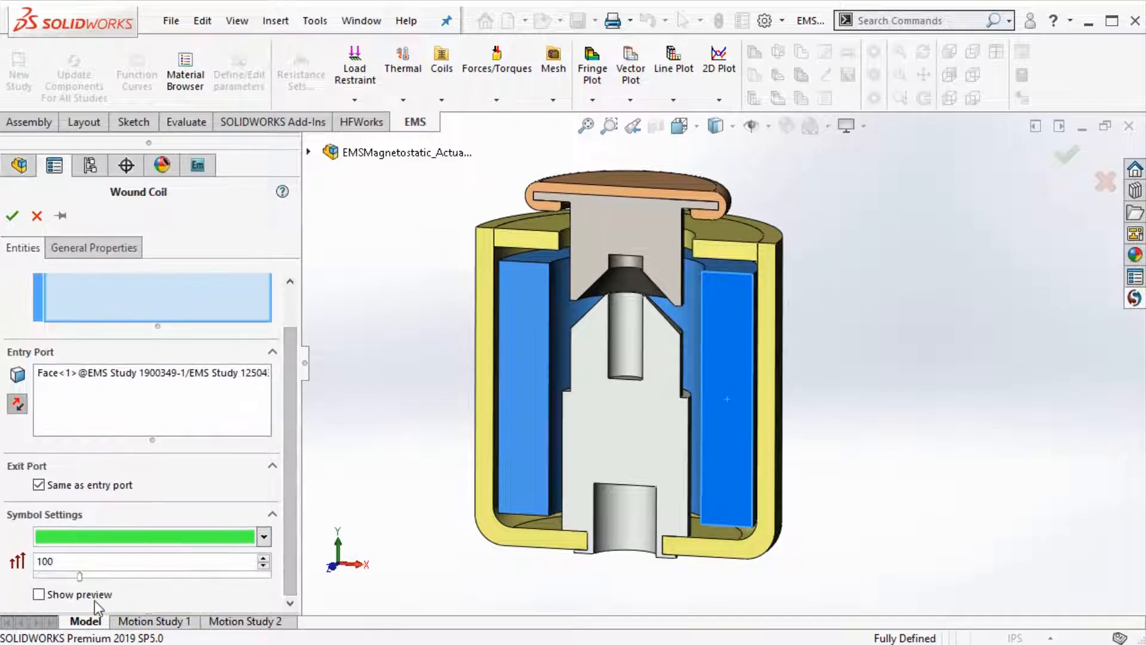
left_click(38, 593)
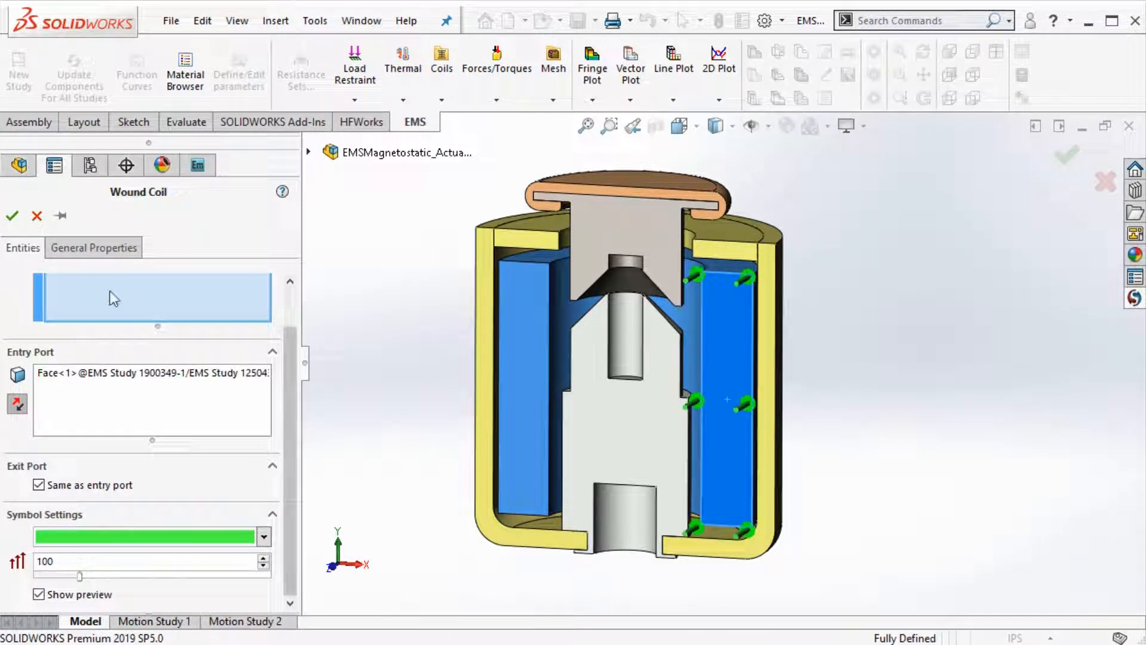
left_click(11, 215)
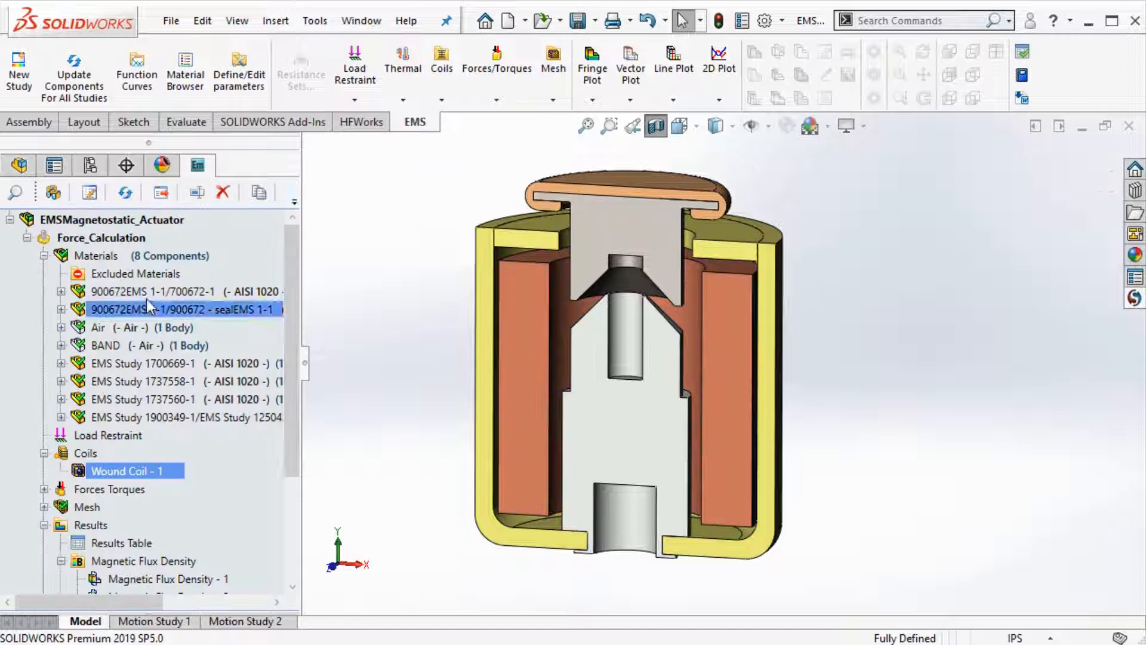
Show the Magnetic Flux Density - 2 vector plot in Tesla across the actuator section.
right_click(100, 238)
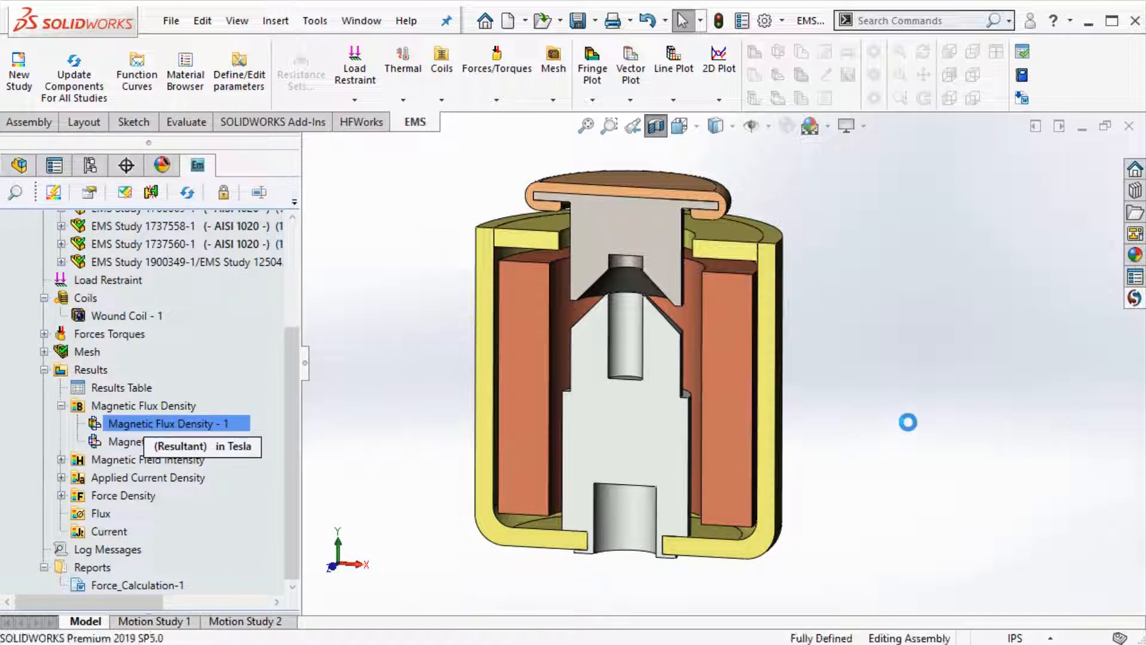
double_click(168, 423)
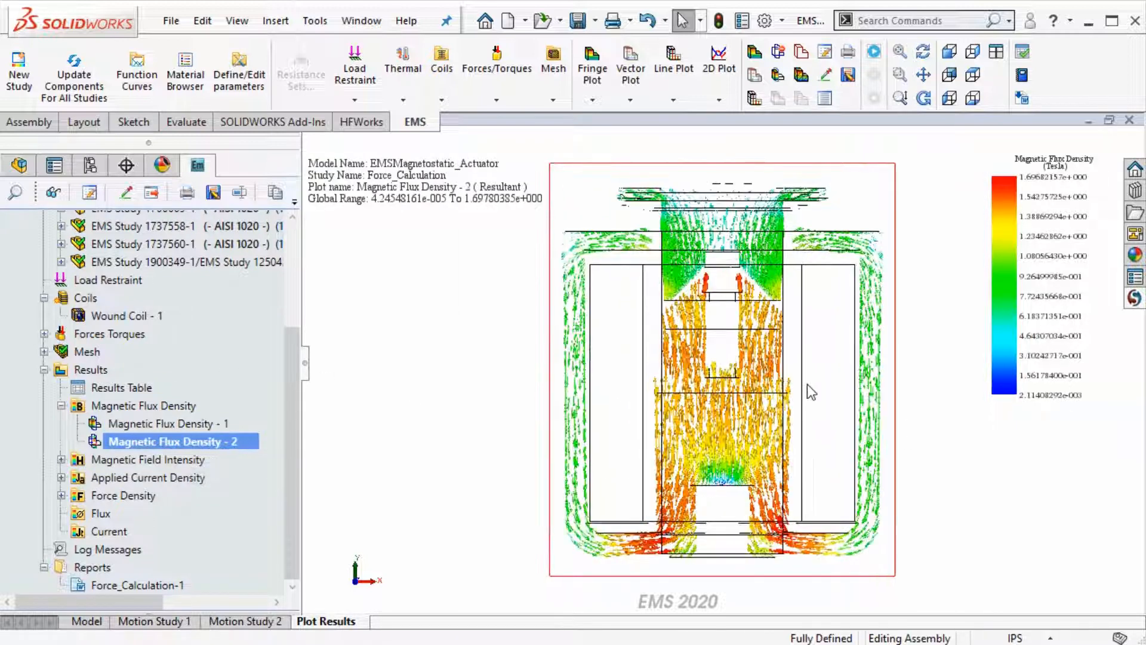
left_click(121, 387)
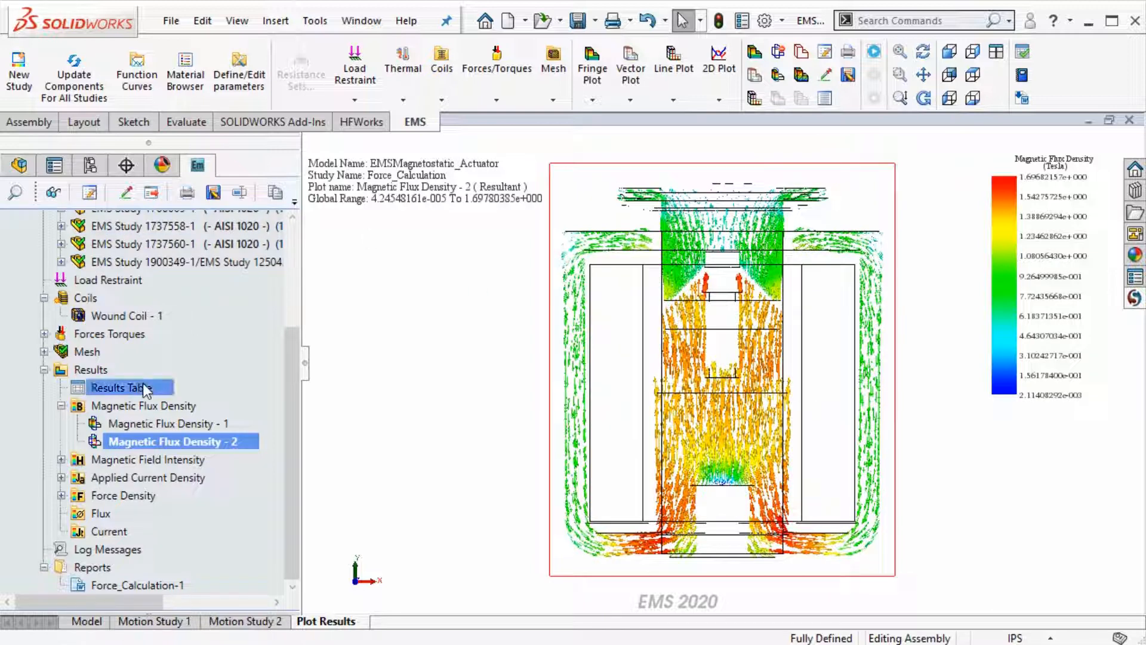
double_click(121, 387)
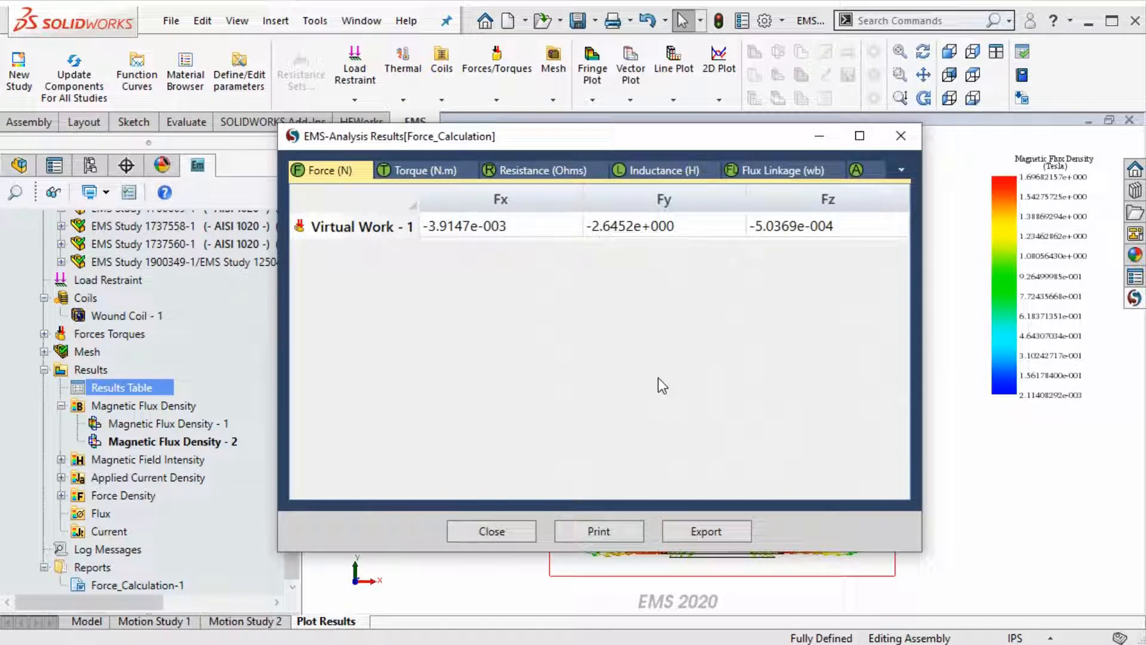
mouse_move(681, 234)
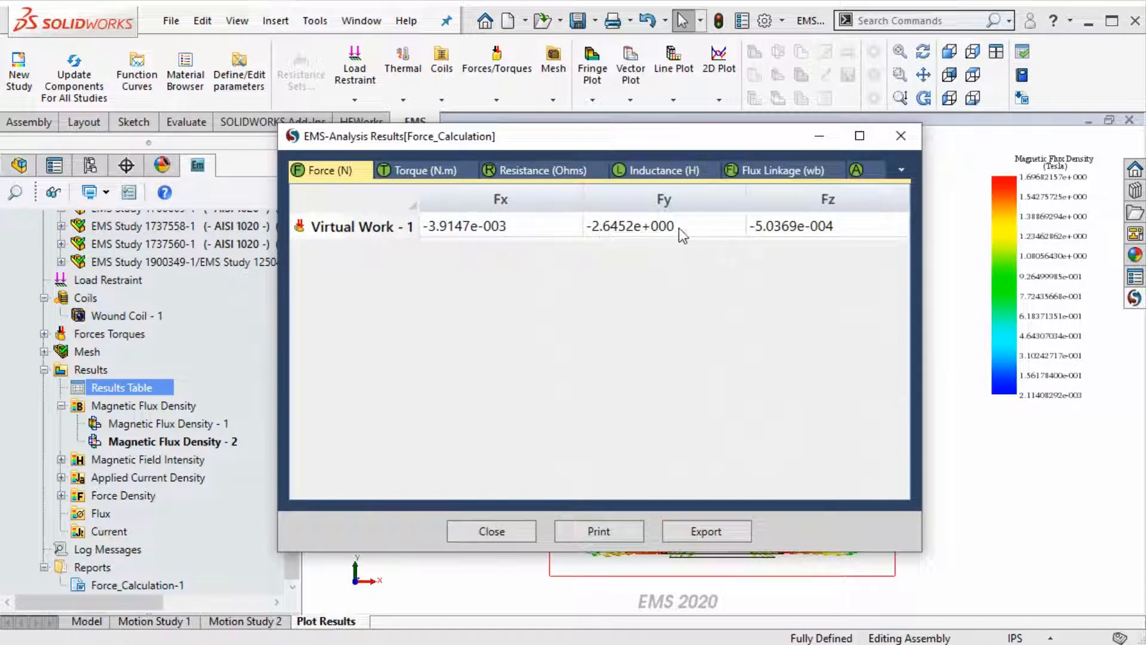
left_click(662, 225)
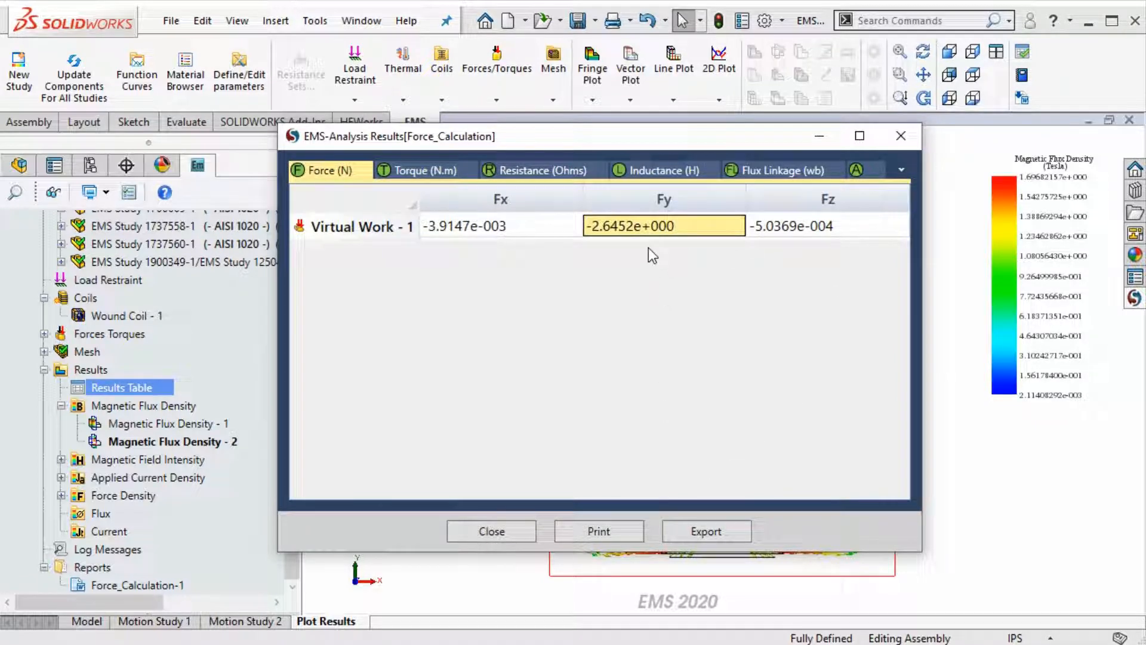
left_click(542, 171)
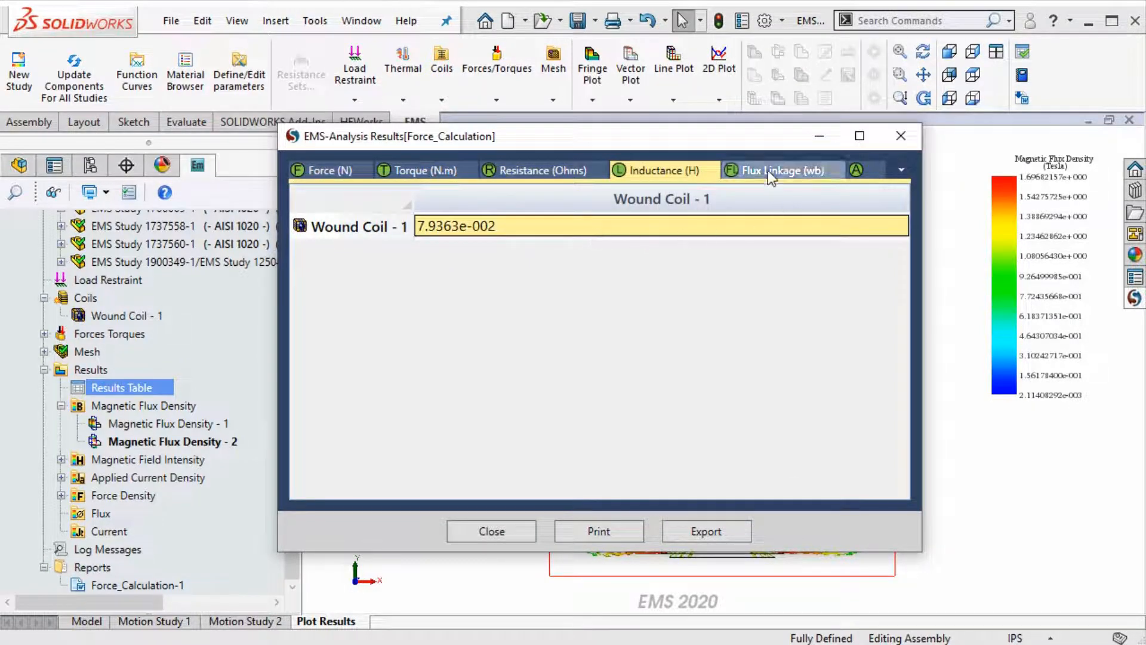
left_click(782, 170)
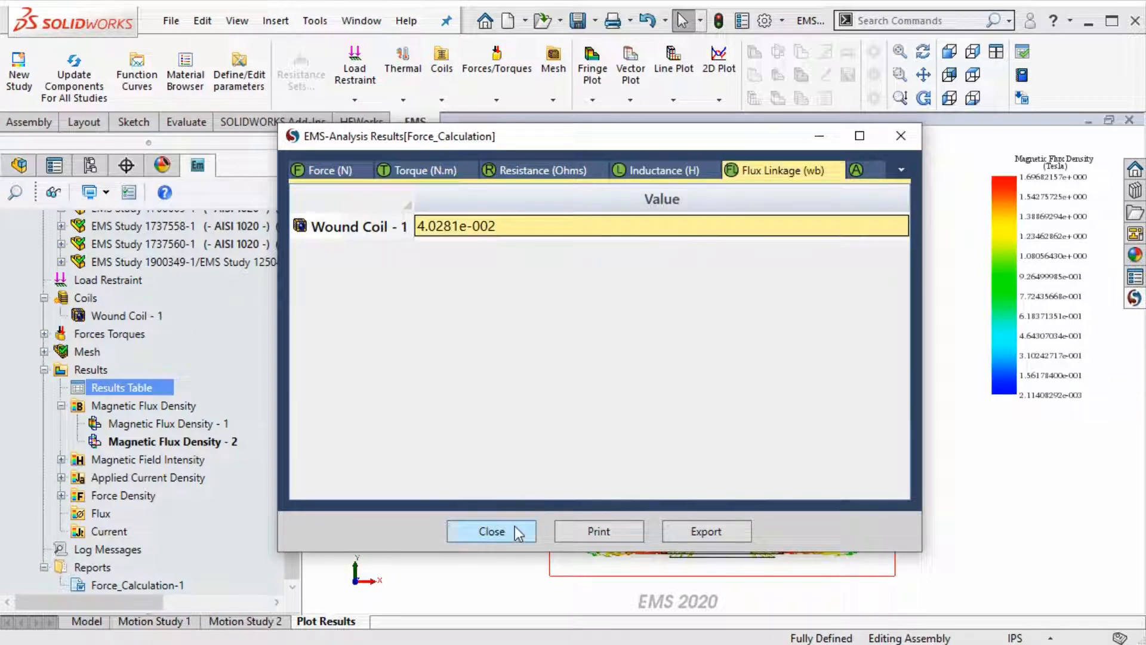
left_click(491, 532)
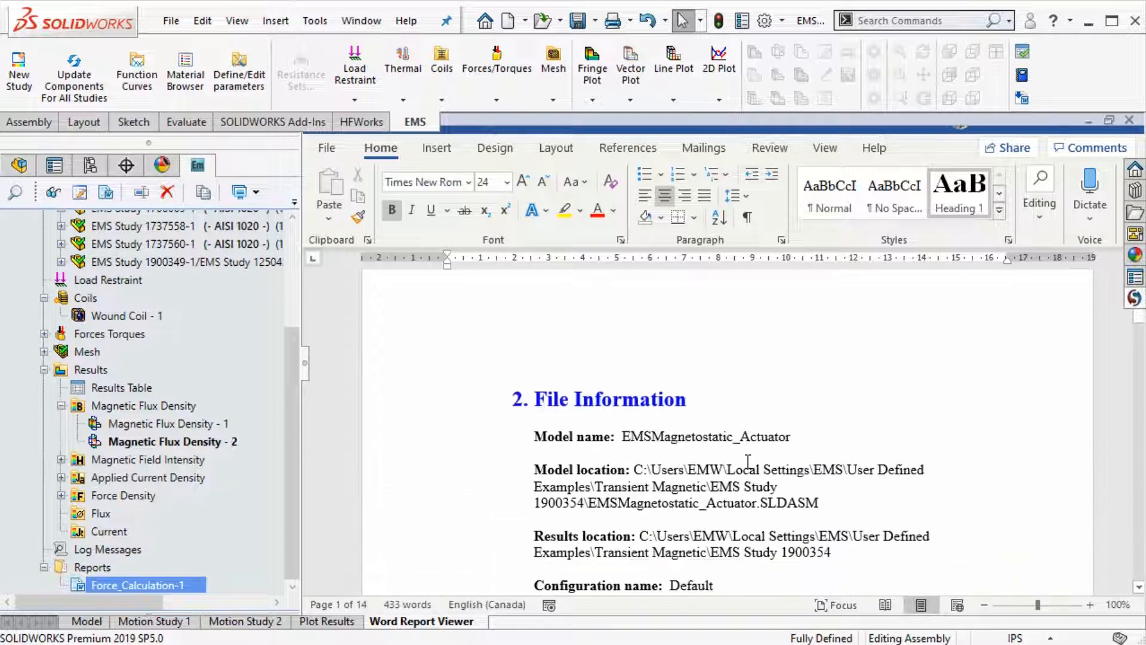
Scroll the Force_Calculation-1 report down to its colour-mapped flux density image page.
scroll("down", 3)
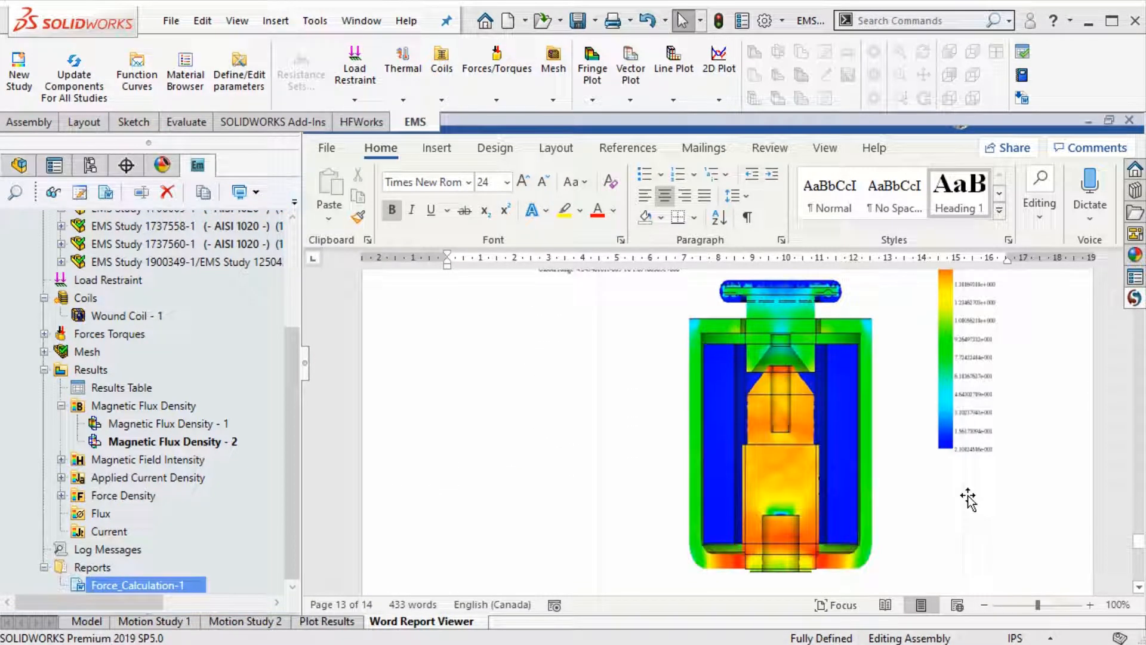